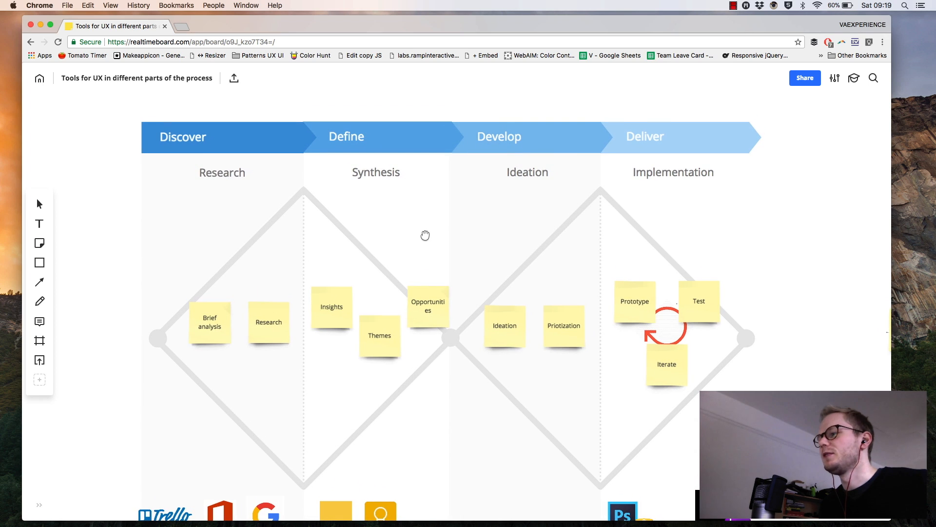
pyautogui.moveTo(316, 198)
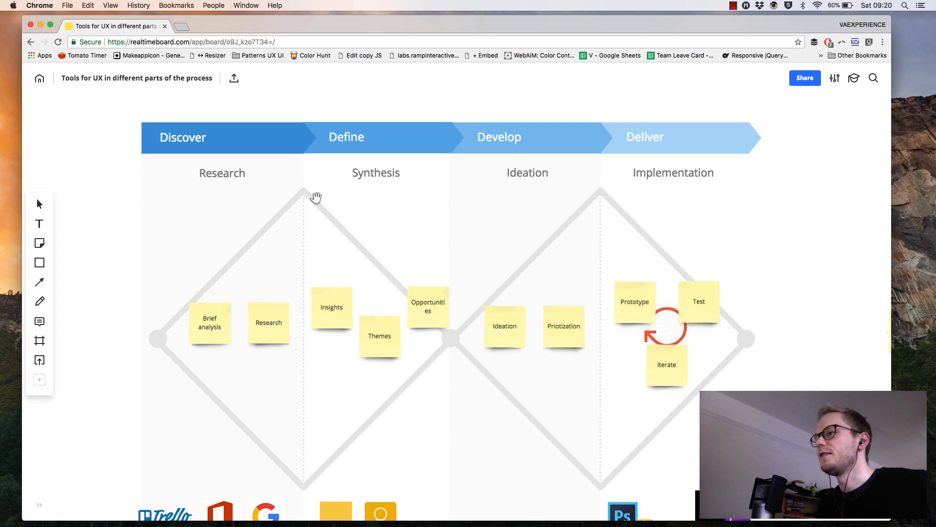
pyautogui.moveTo(192, 152)
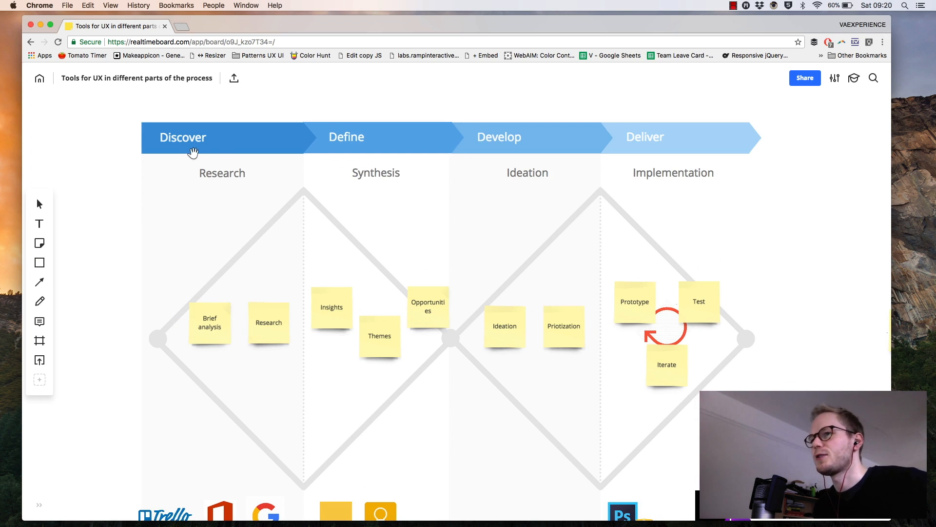
pyautogui.moveTo(241, 178)
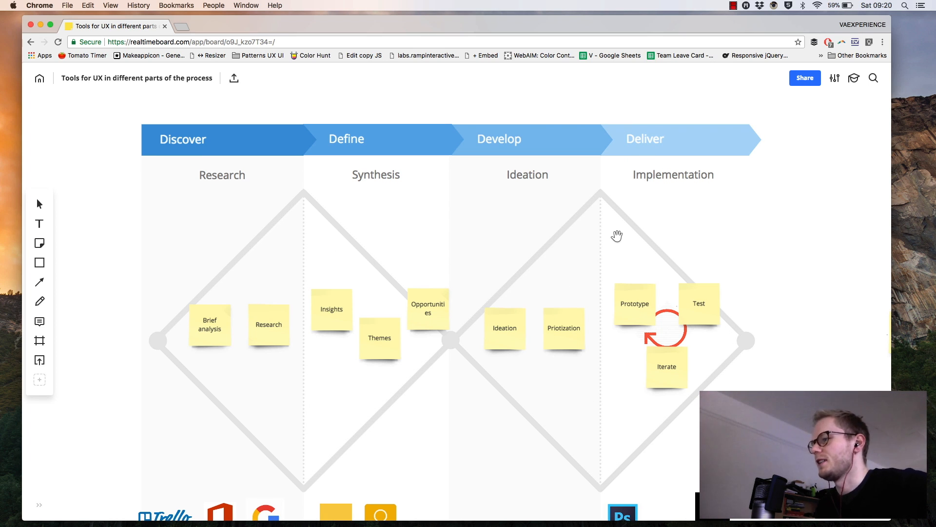
pyautogui.moveTo(112, 214)
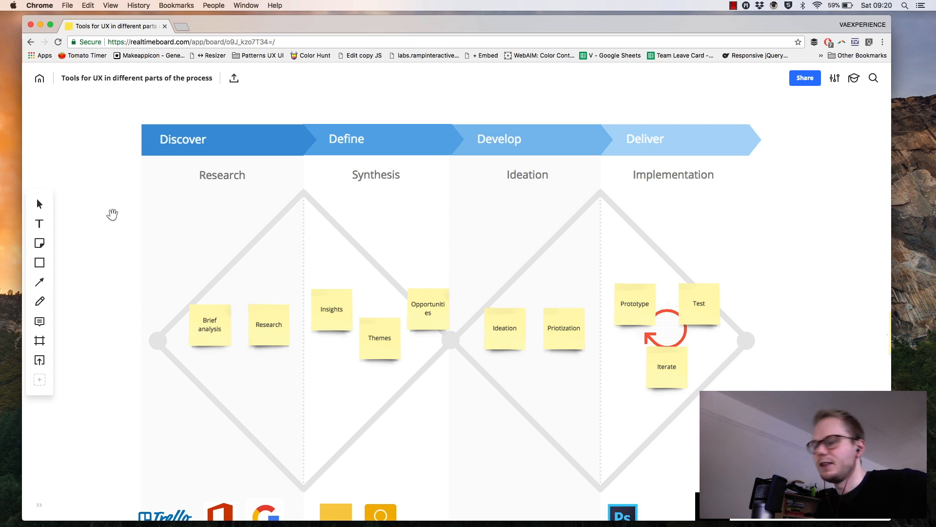
pyautogui.moveTo(464, 222)
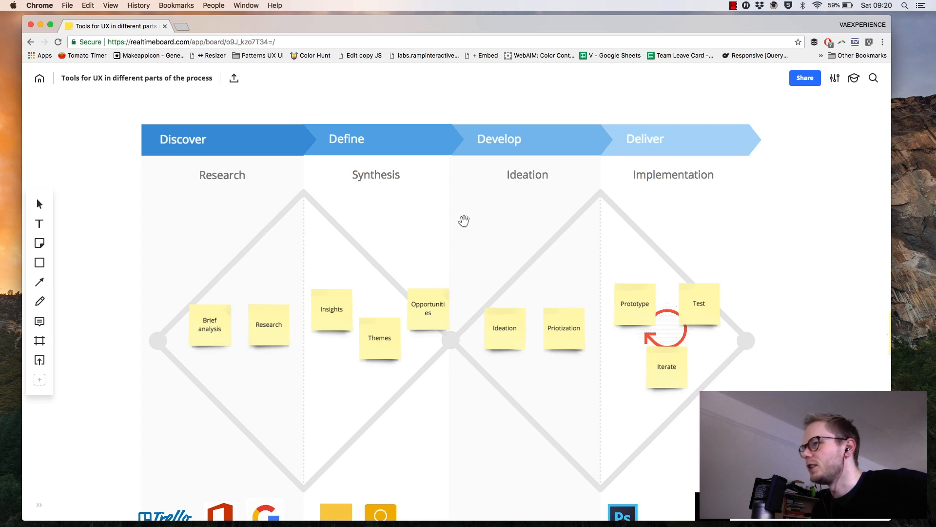
pyautogui.moveTo(677, 193)
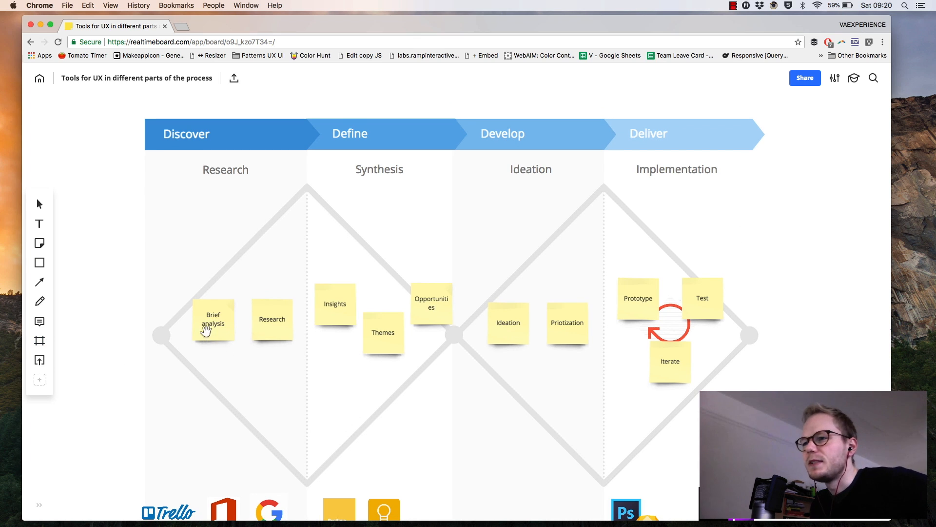
pyautogui.moveTo(332, 309)
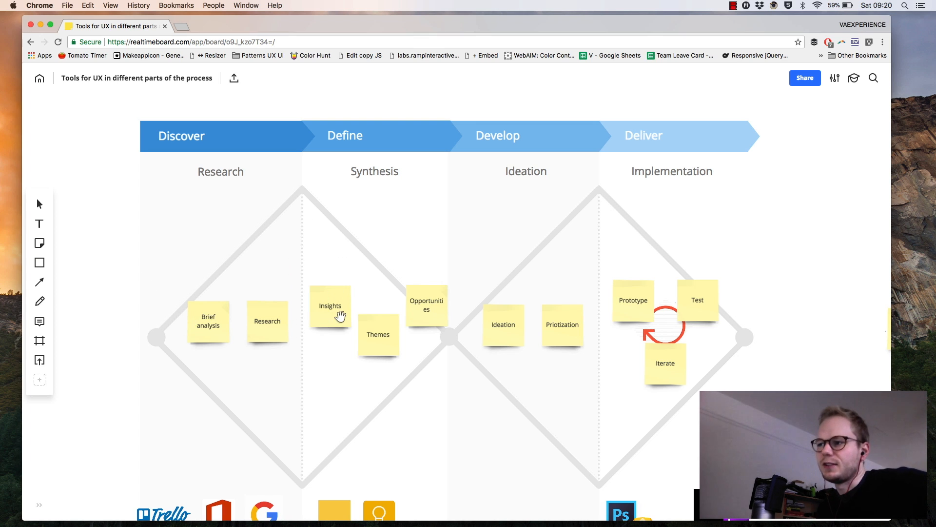
pyautogui.moveTo(363, 345)
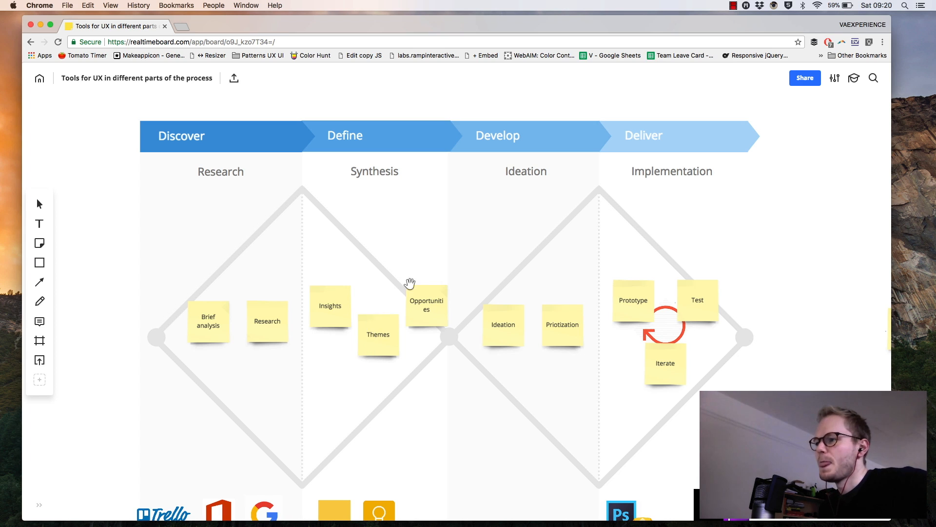
pyautogui.moveTo(773, 210)
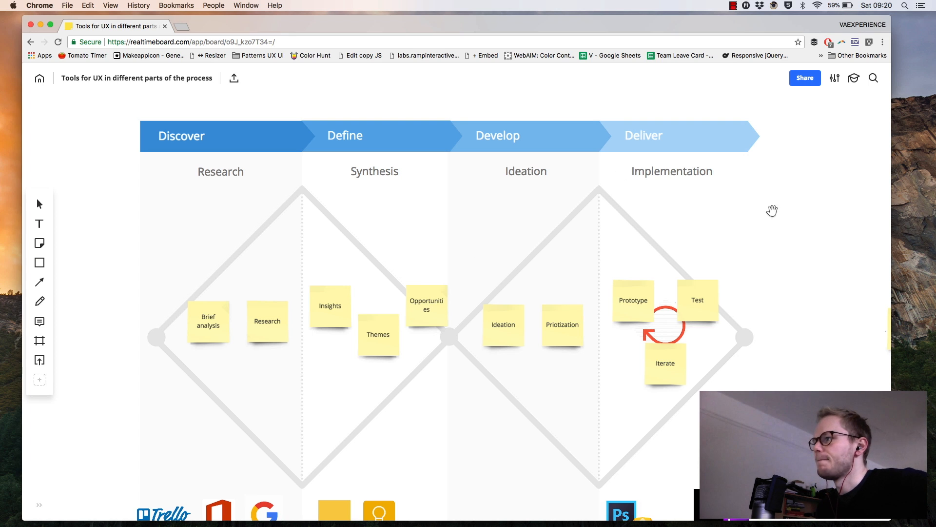
# Rename the duplicated note to 'Helo world' and recolour it blue from its context menu
pyautogui.moveTo(773, 211); pyautogui.dragTo(806, 208)
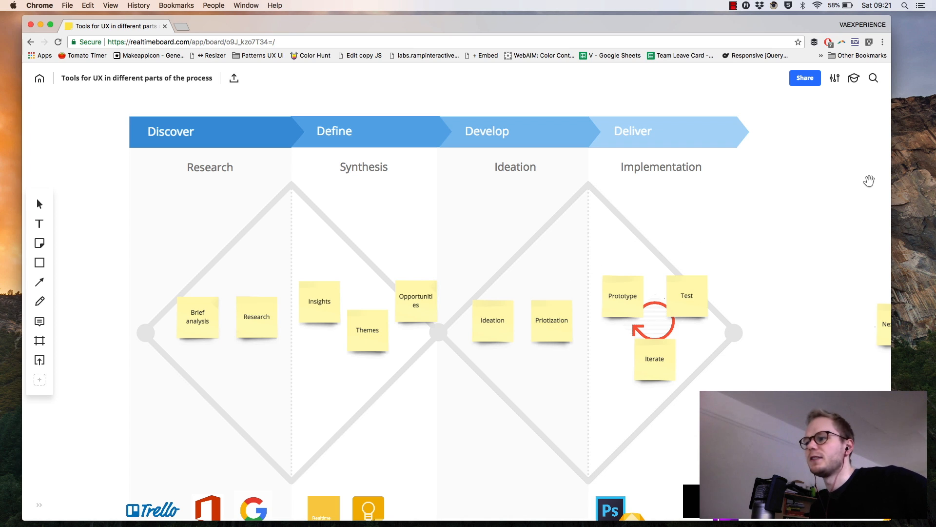
pyautogui.moveTo(838, 190)
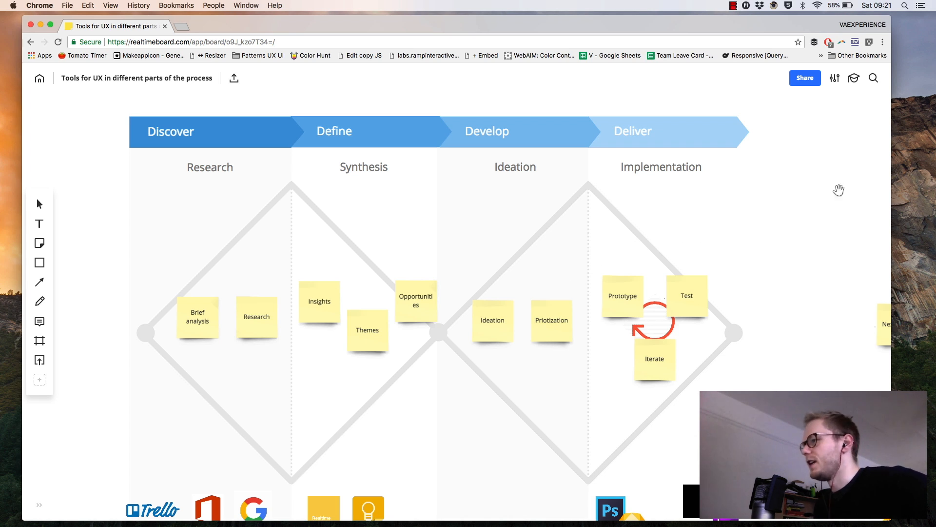
pyautogui.moveTo(444, 308)
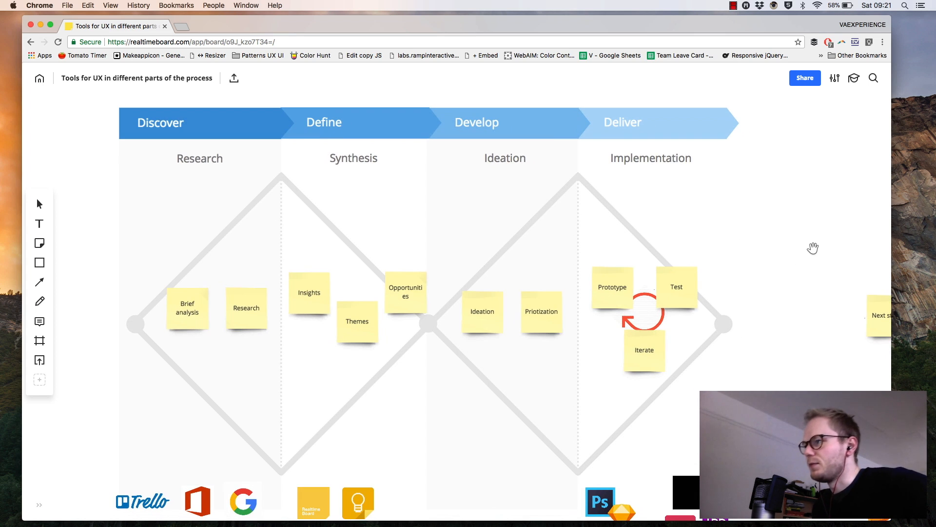
pyautogui.moveTo(613, 291)
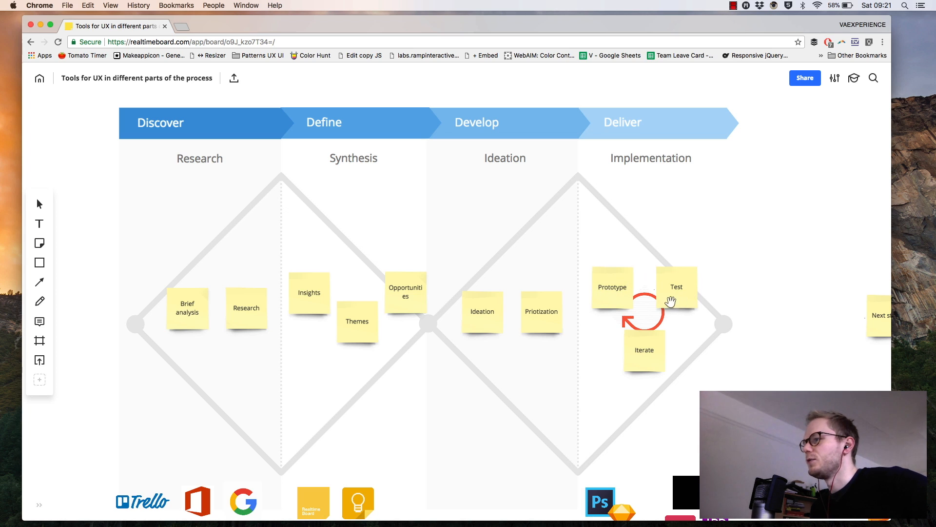
pyautogui.moveTo(644, 349)
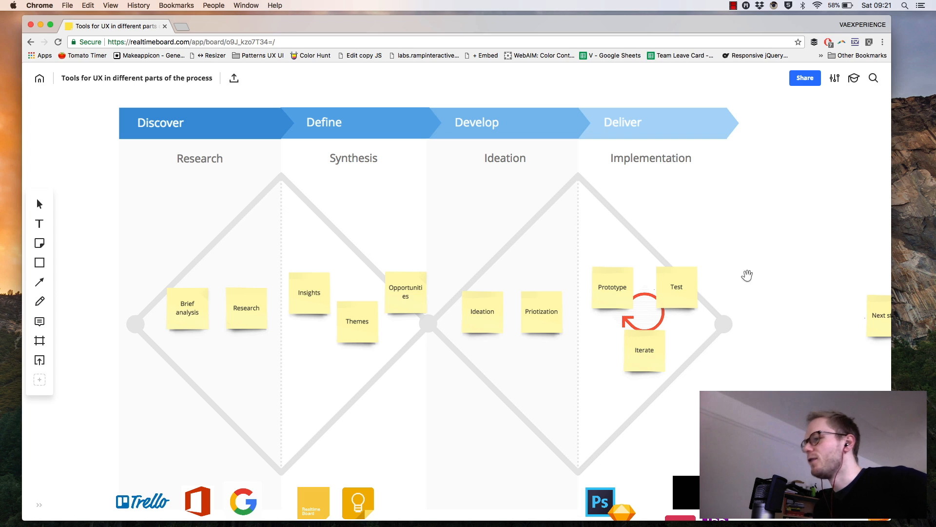
pyautogui.moveTo(447, 243)
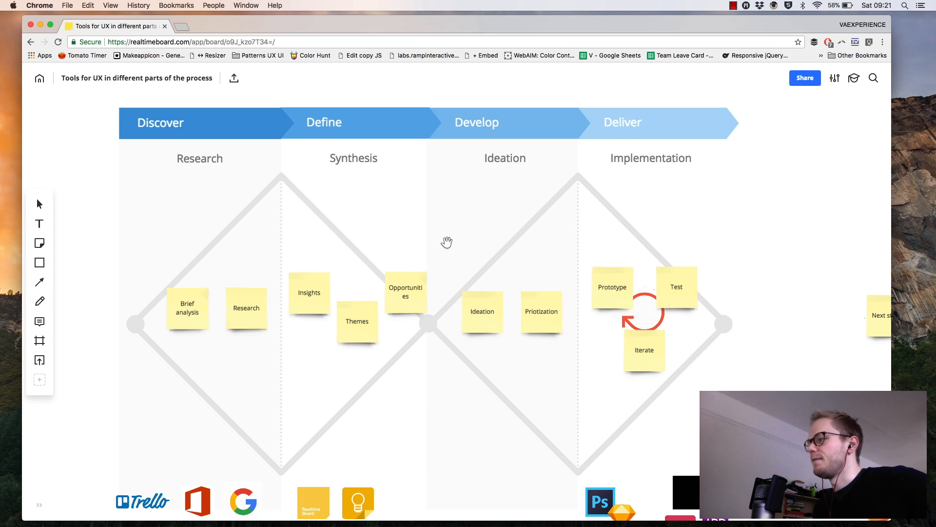
pyautogui.moveTo(524, 275)
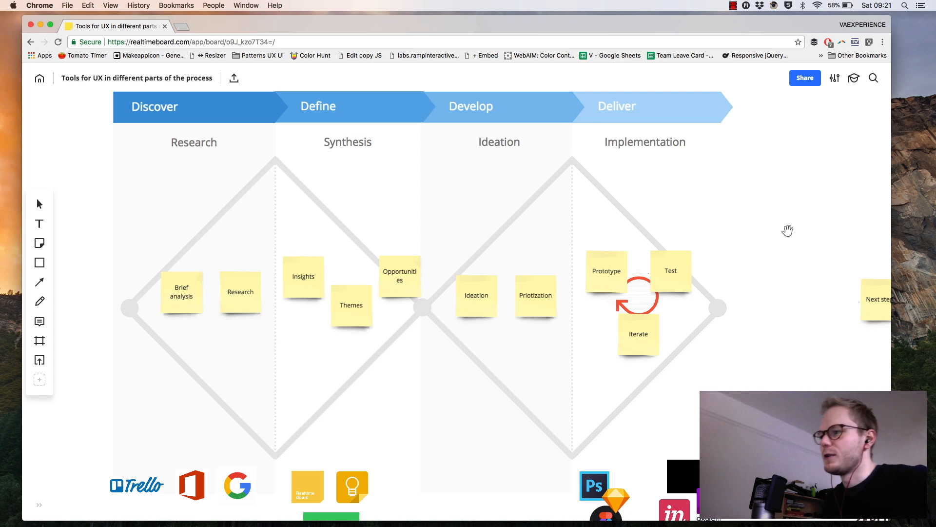
pyautogui.moveTo(777, 230)
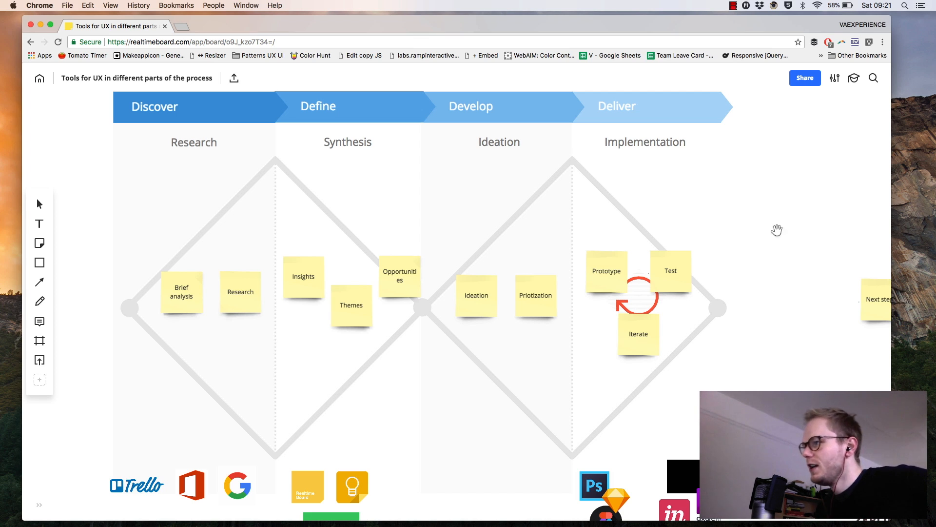
pyautogui.moveTo(210, 295)
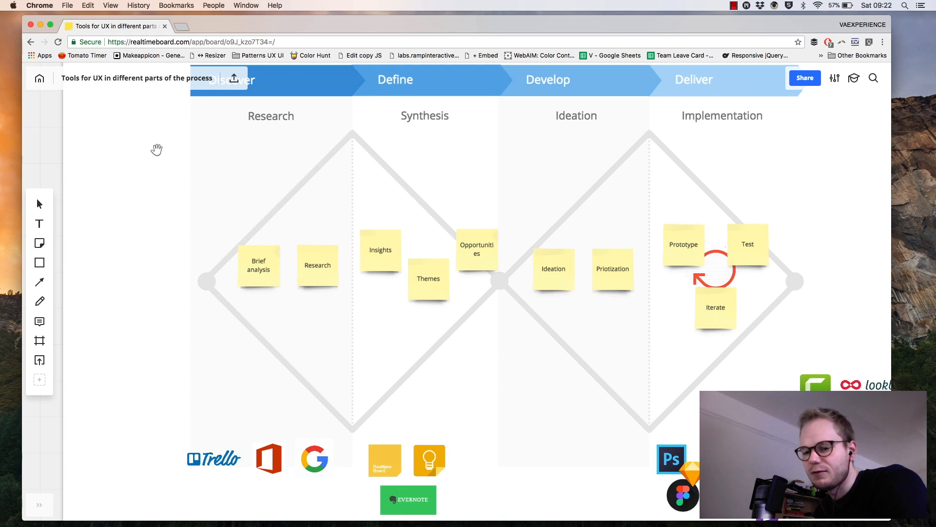
pyautogui.moveTo(153, 168)
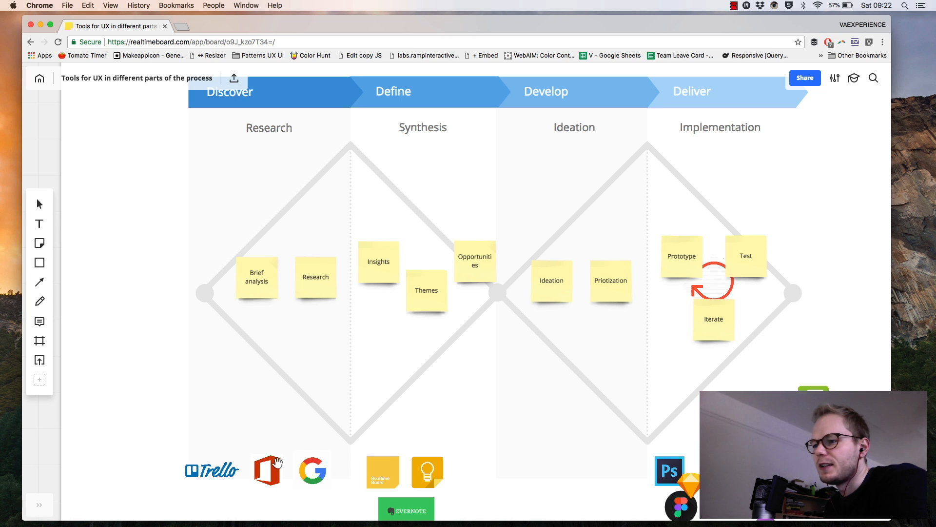
pyautogui.moveTo(254, 479)
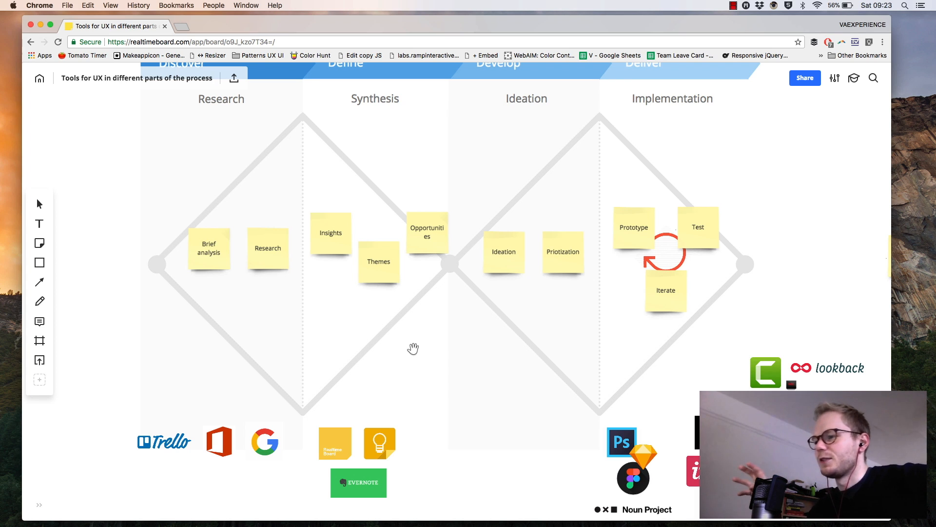
pyautogui.moveTo(387, 421)
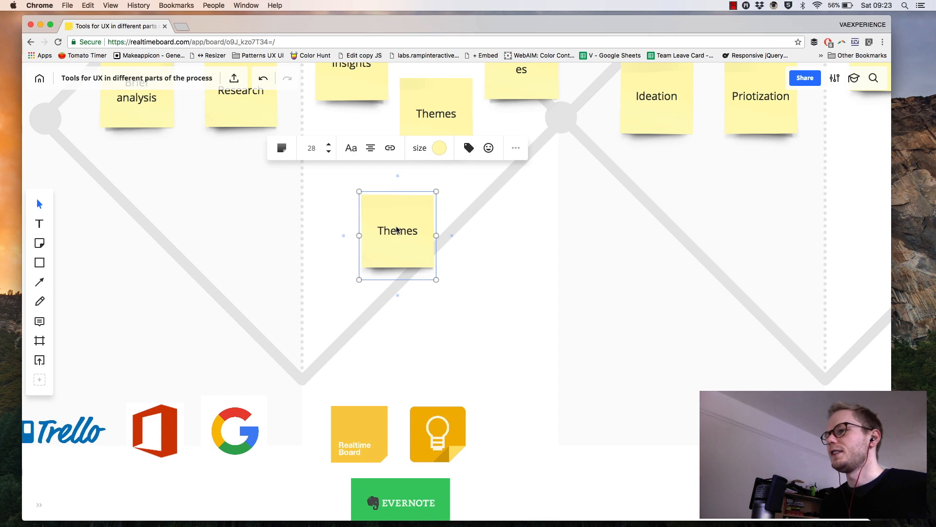
pyautogui.doubleClick(397, 230)
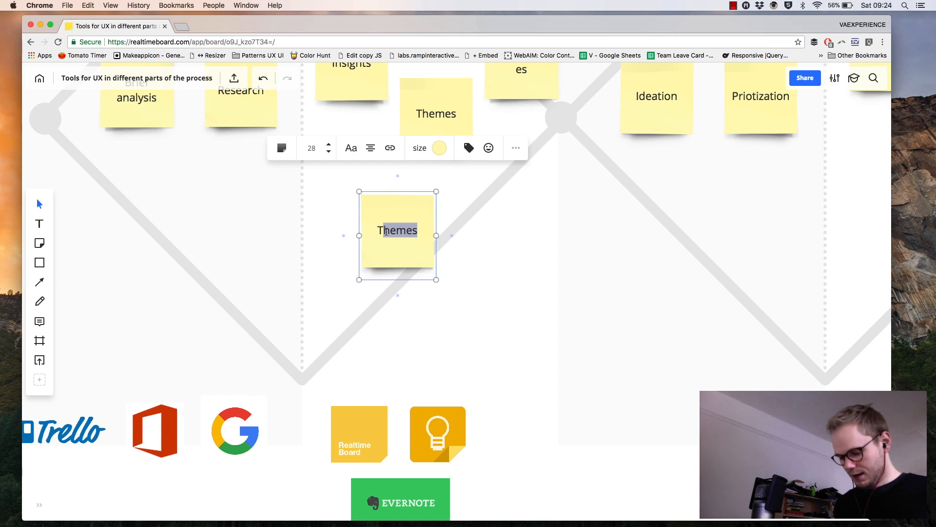
pyautogui.write('Helo world')
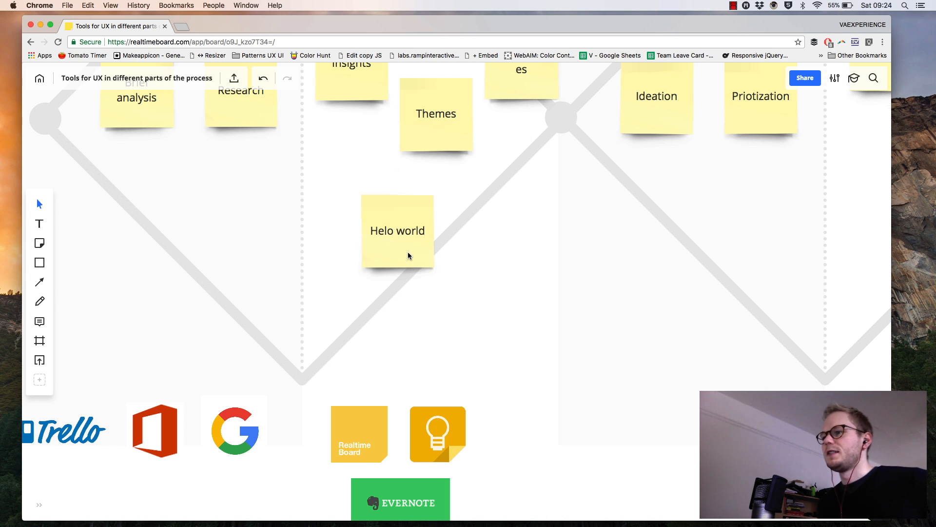
pyautogui.rightClick(397, 230)
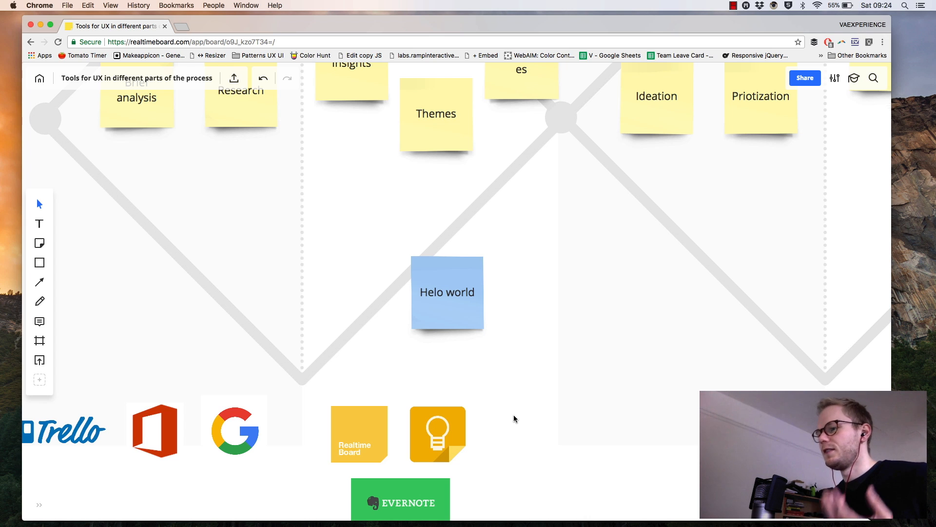
pyautogui.click(446, 291)
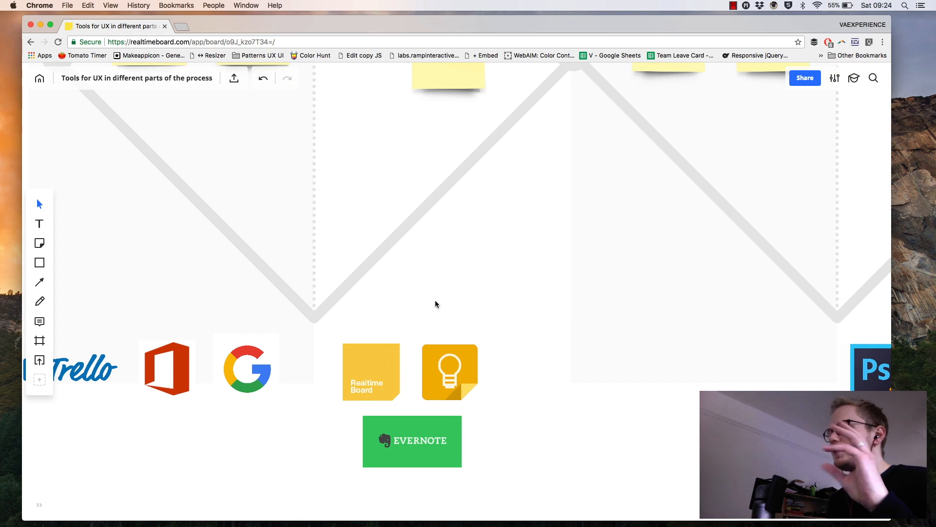
pyautogui.moveTo(547, 241)
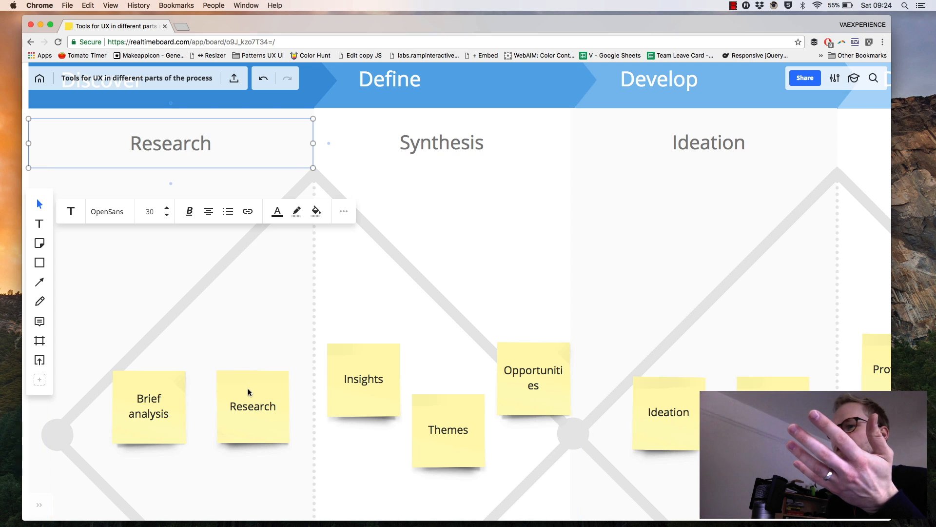
pyautogui.click(251, 406)
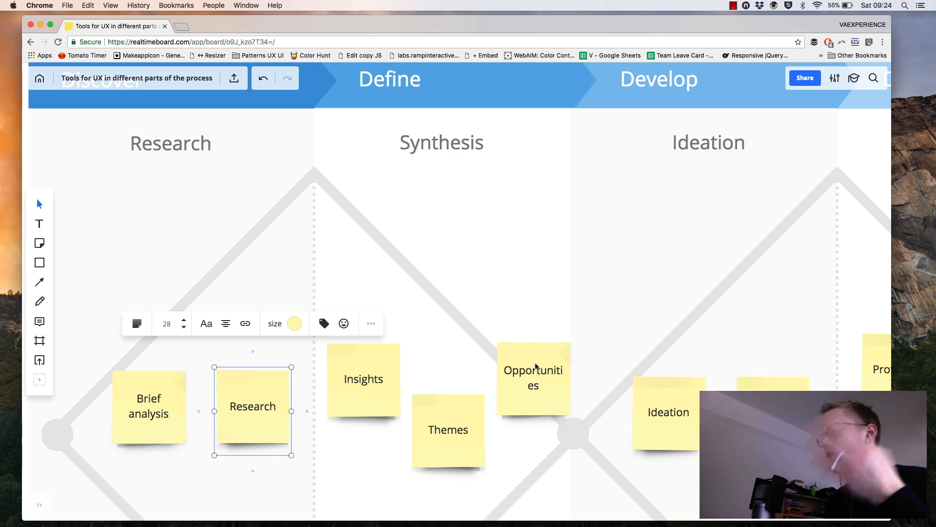
pyautogui.click(667, 412)
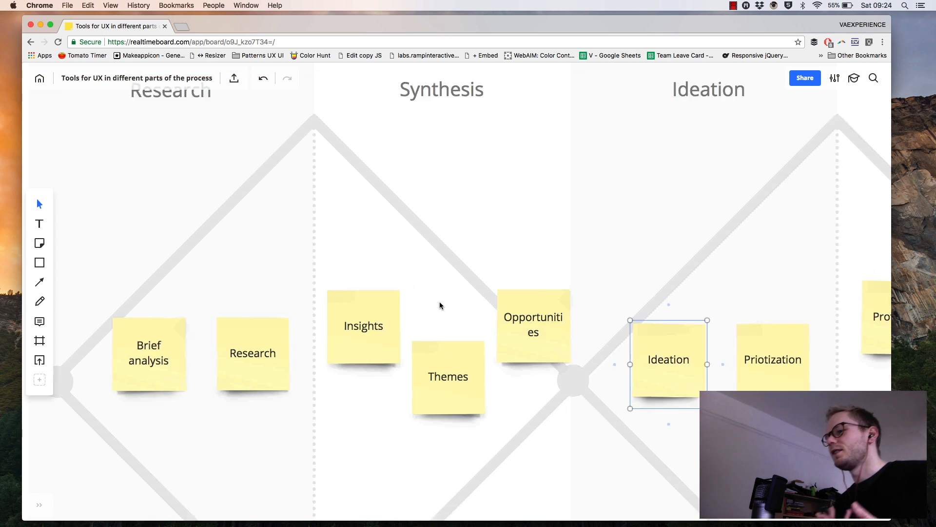
pyautogui.scroll(-3)
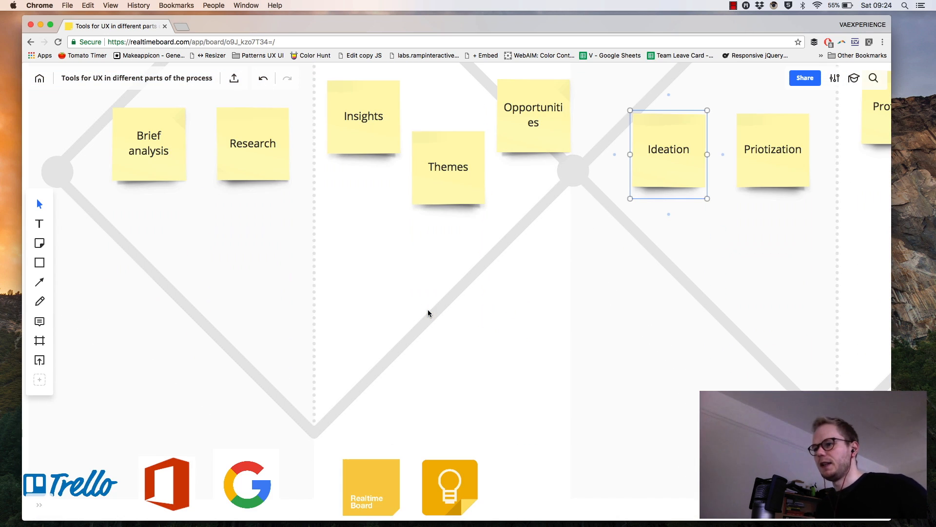
pyautogui.click(668, 148)
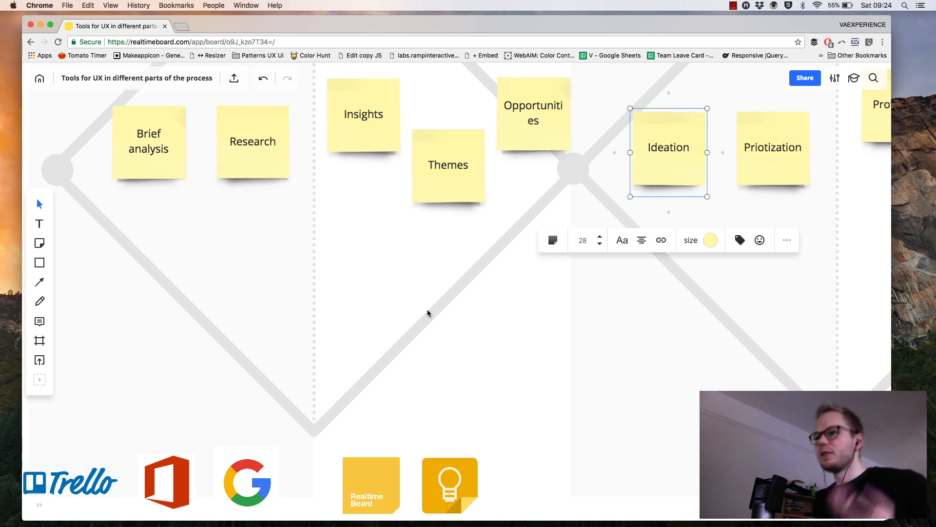
pyautogui.moveTo(456, 189)
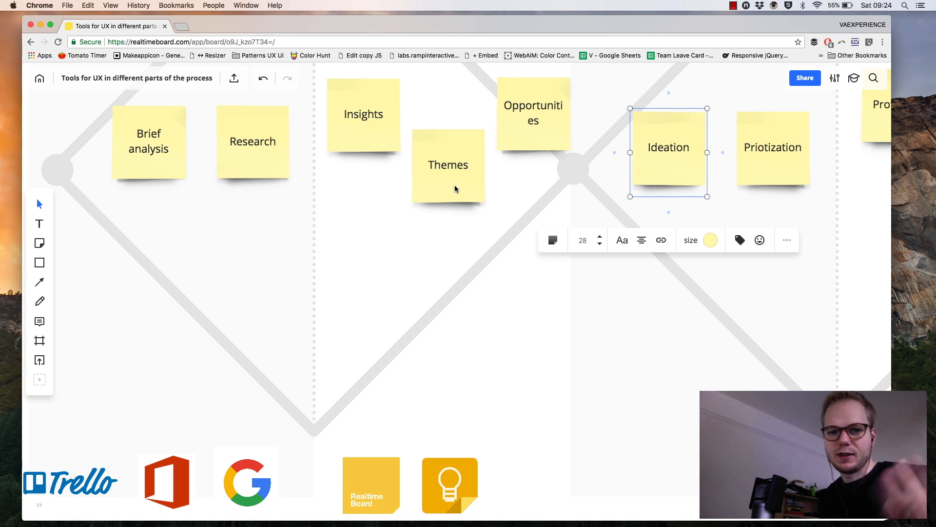
pyautogui.moveTo(361, 264)
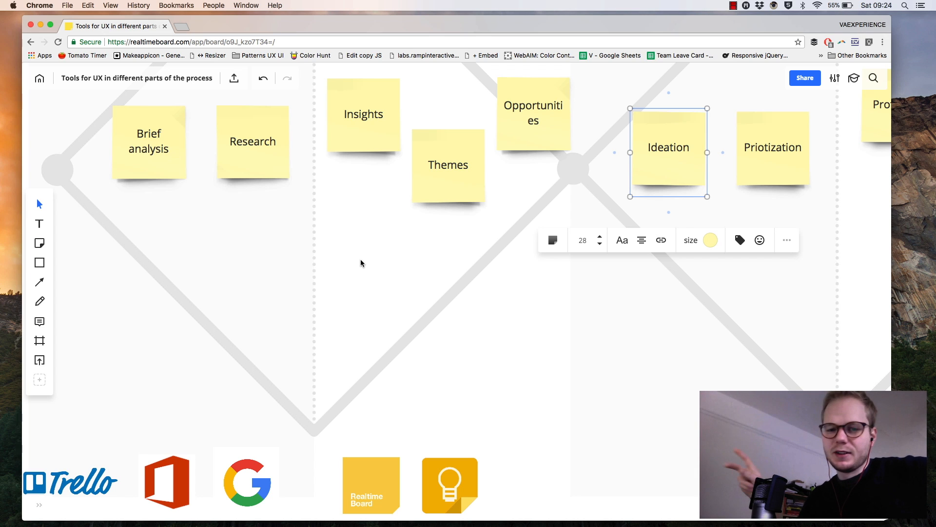
pyautogui.moveTo(366, 262)
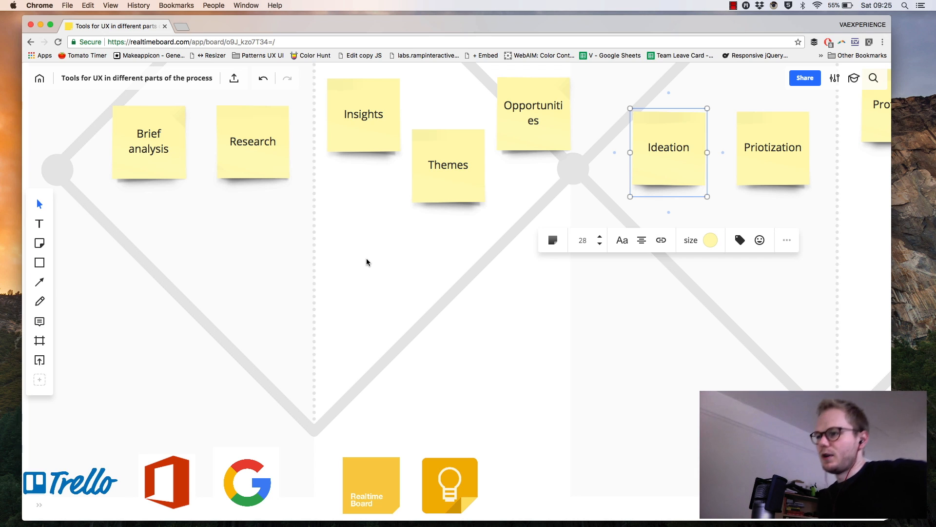
pyautogui.scroll(-3)
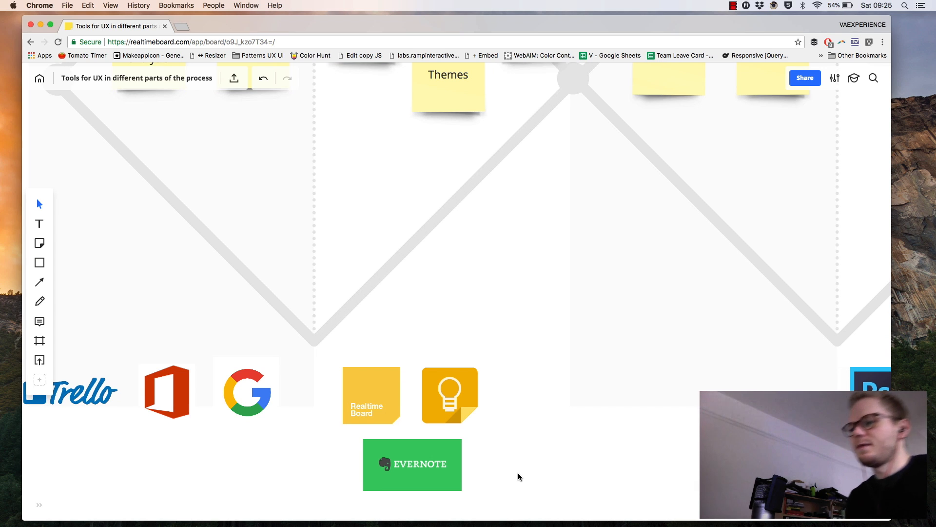
pyautogui.moveTo(472, 424)
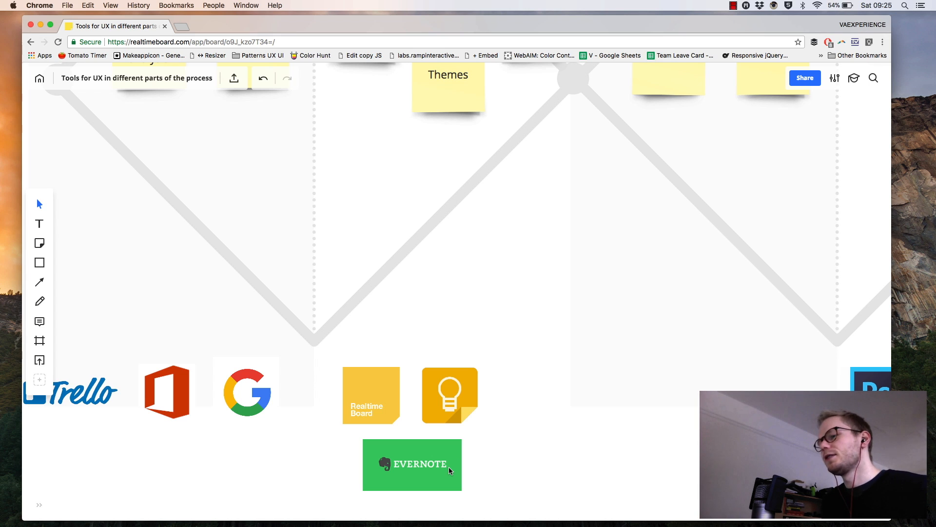
pyautogui.moveTo(445, 462)
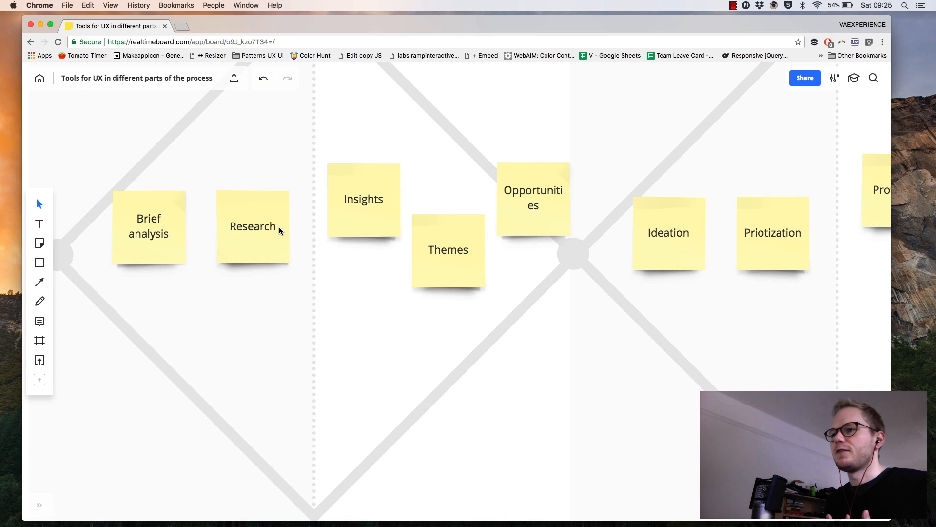
# Zoom out until the whole double diamond with all phase notes and tool logos is visible
pyautogui.scroll(-3)
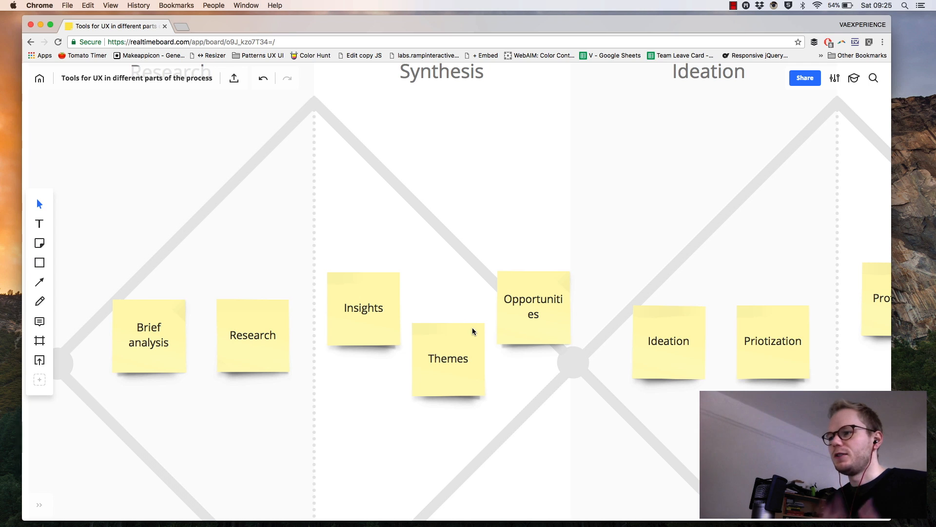
pyautogui.moveTo(477, 336)
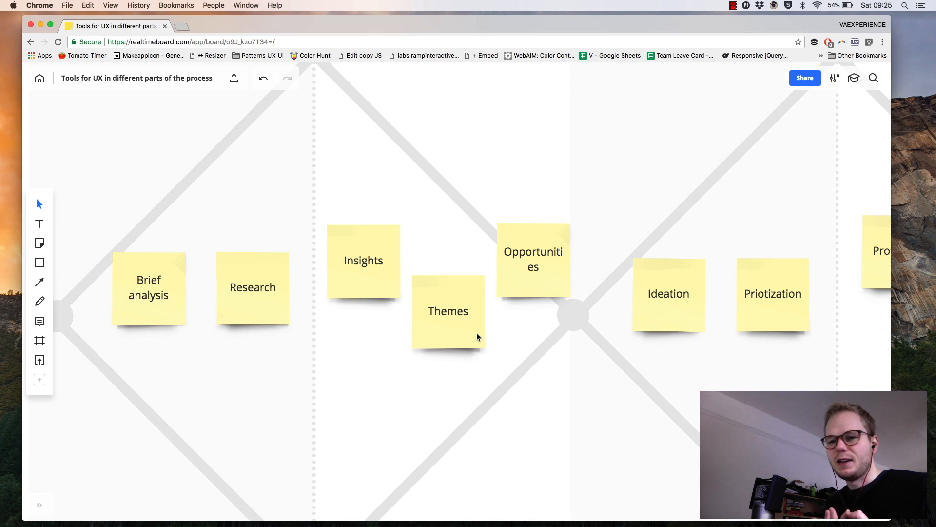
pyautogui.scroll(-3)
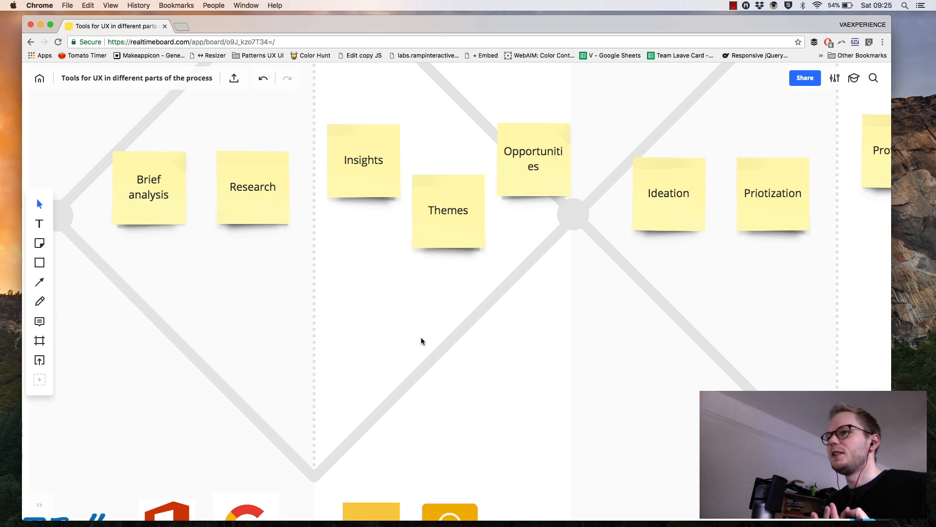
pyautogui.scroll(-3)
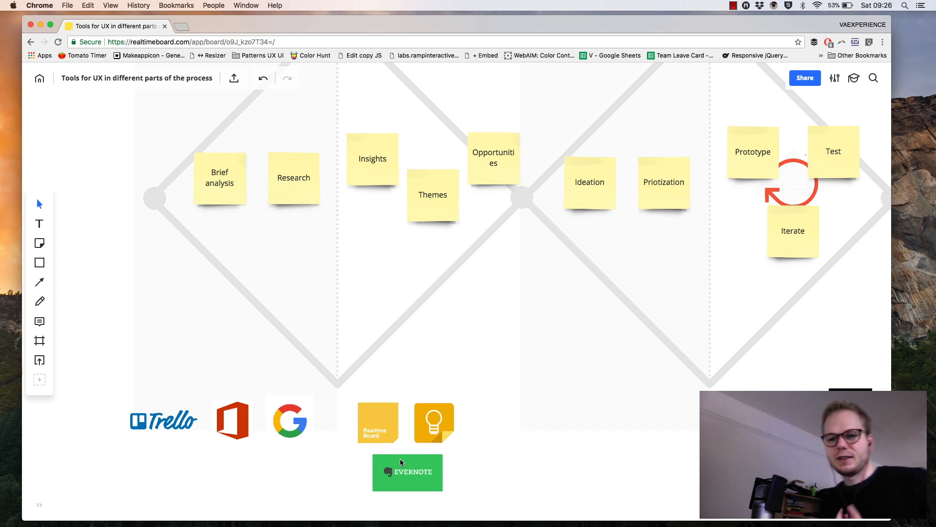
pyautogui.scroll(-3)
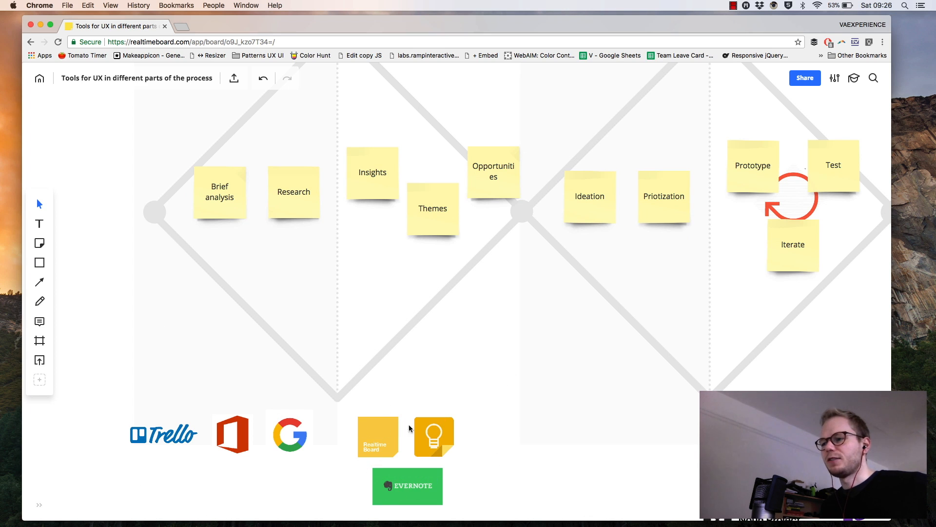
pyautogui.moveTo(472, 448)
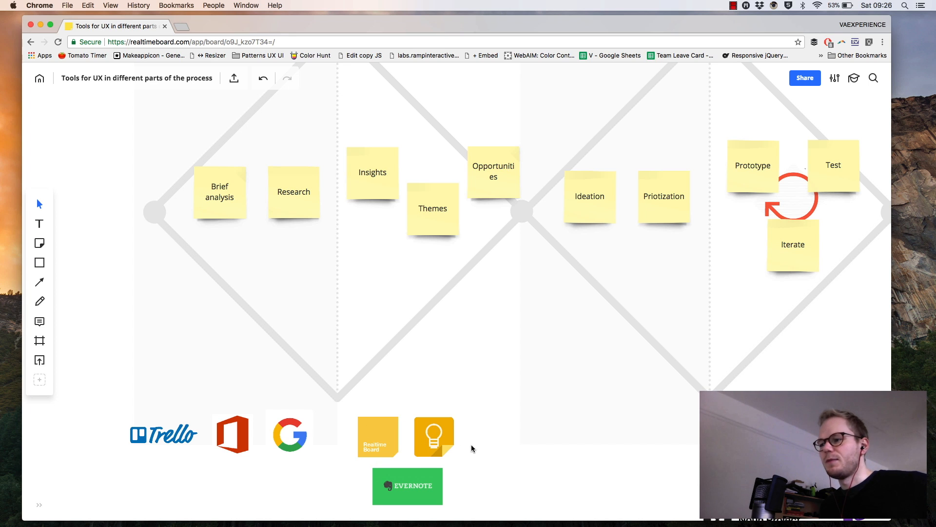
pyautogui.moveTo(590, 390)
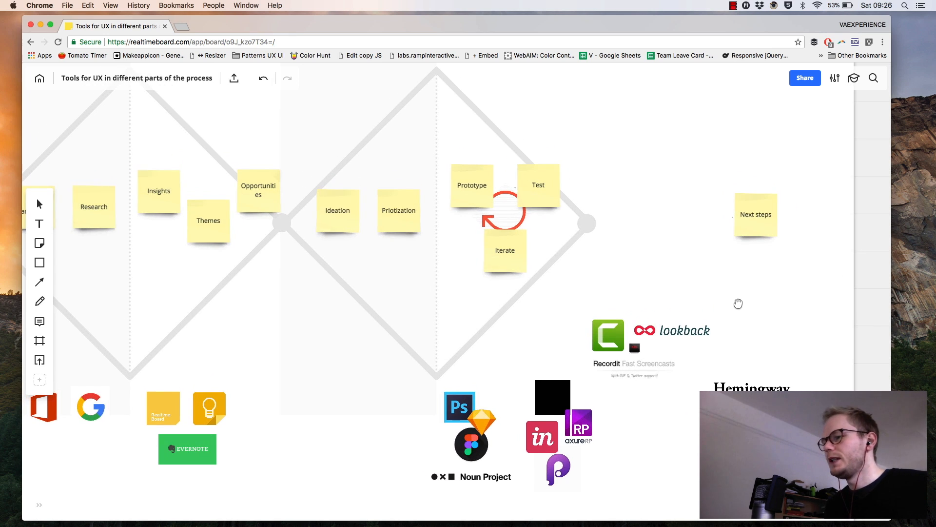
pyautogui.moveTo(729, 306)
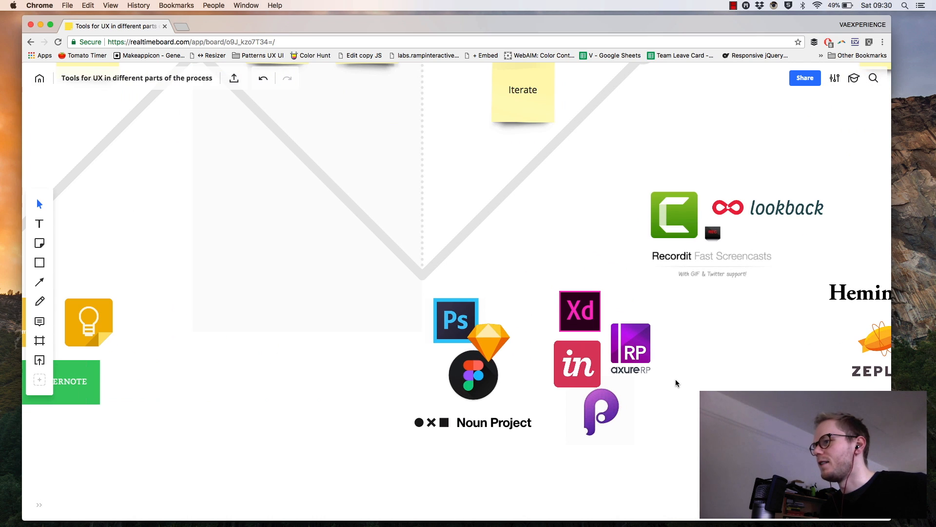
pyautogui.moveTo(729, 382)
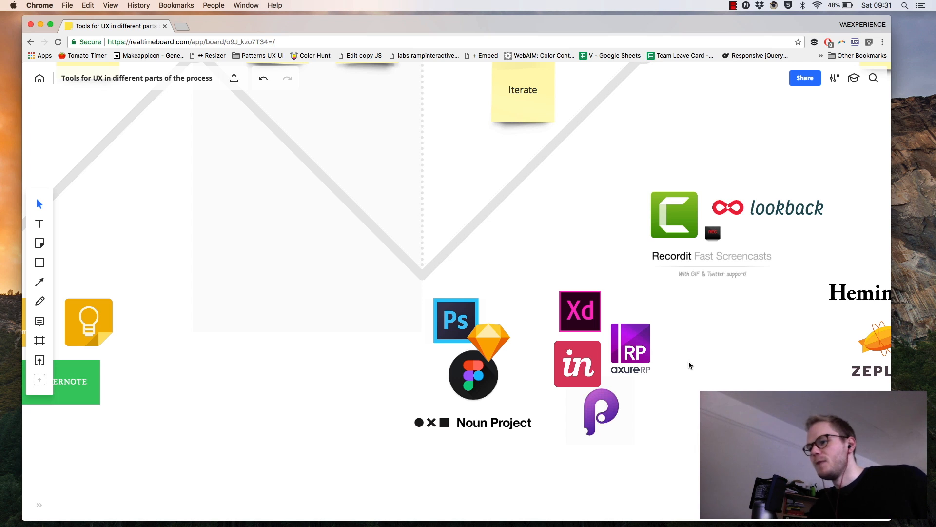
pyautogui.moveTo(453, 351)
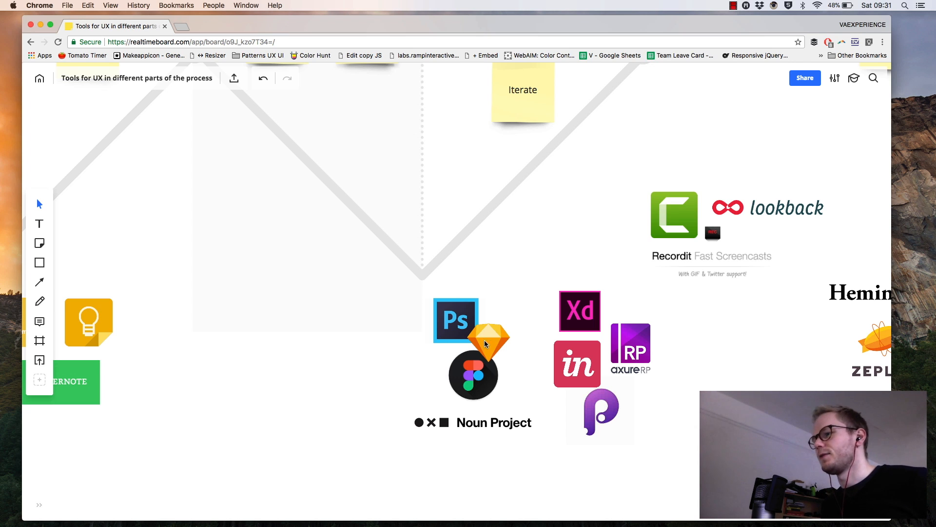
pyautogui.moveTo(478, 353)
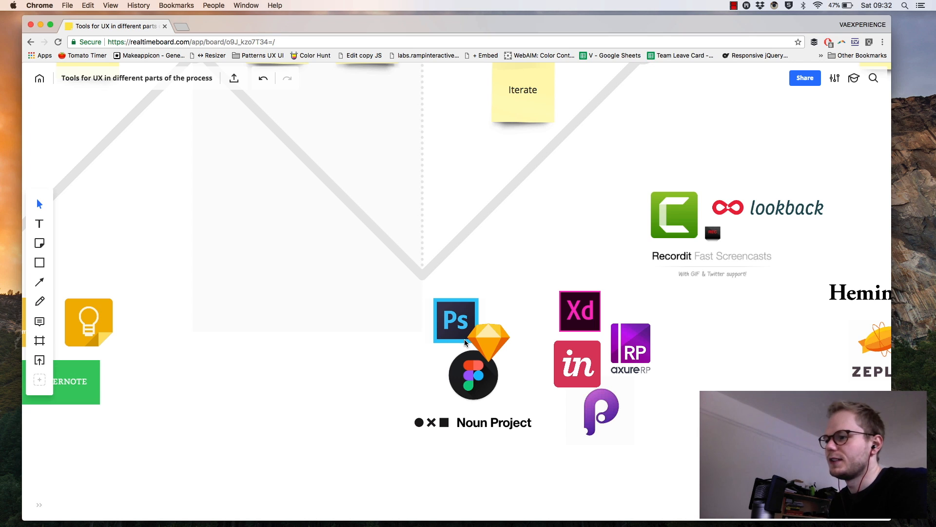
pyautogui.moveTo(596, 342)
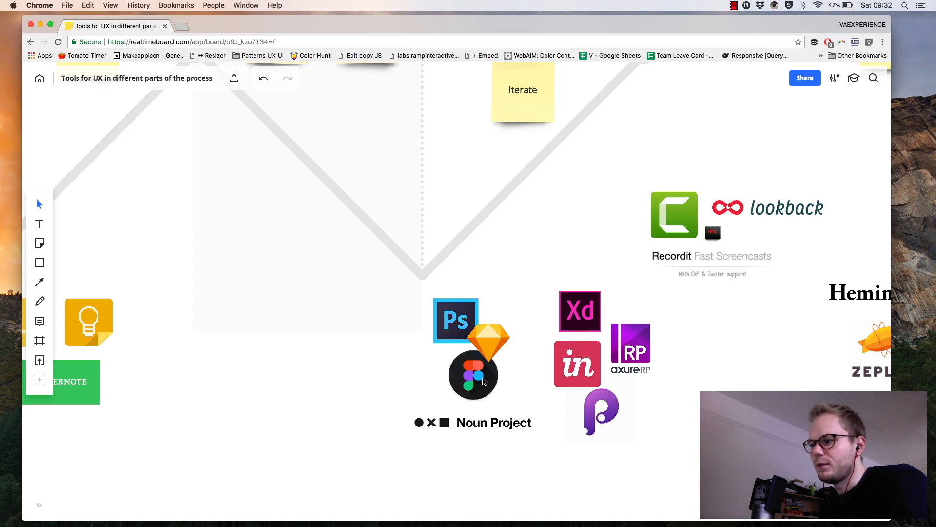
pyautogui.moveTo(481, 392)
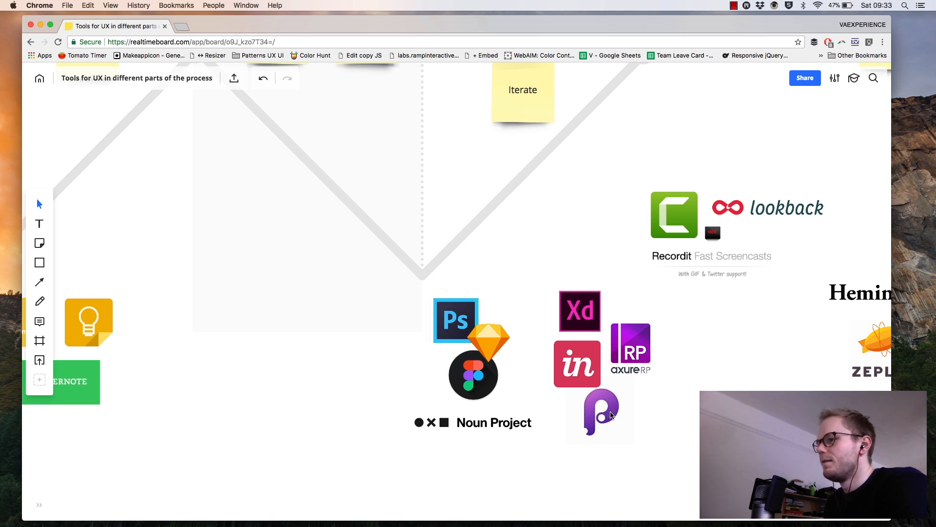
pyautogui.moveTo(632, 384)
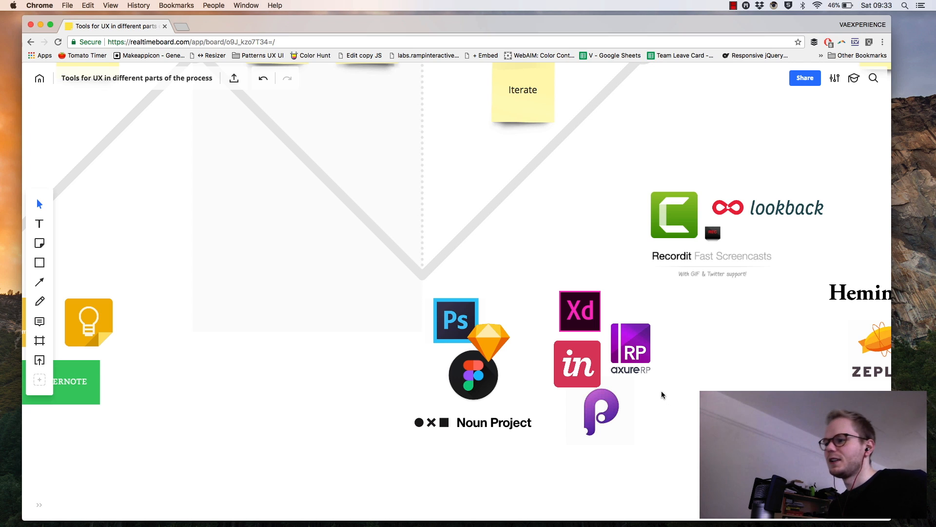
pyautogui.moveTo(694, 430)
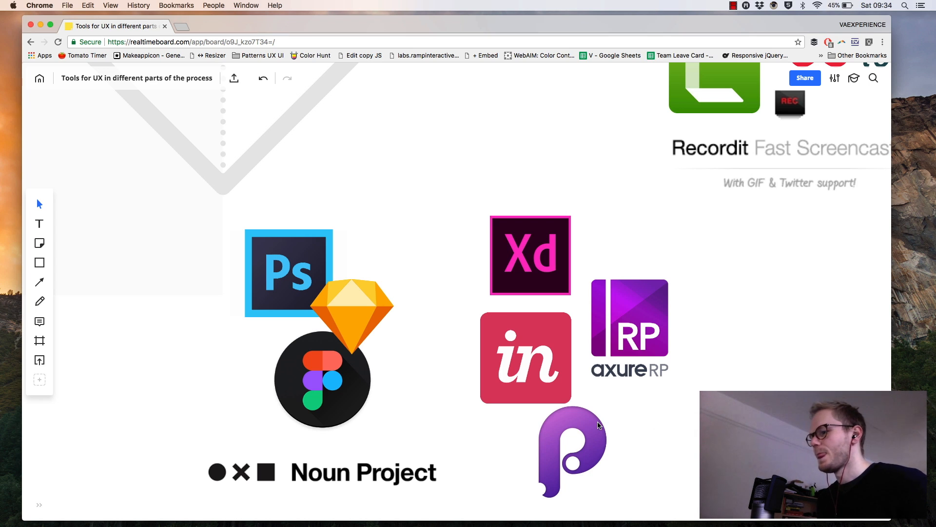
pyautogui.moveTo(566, 469)
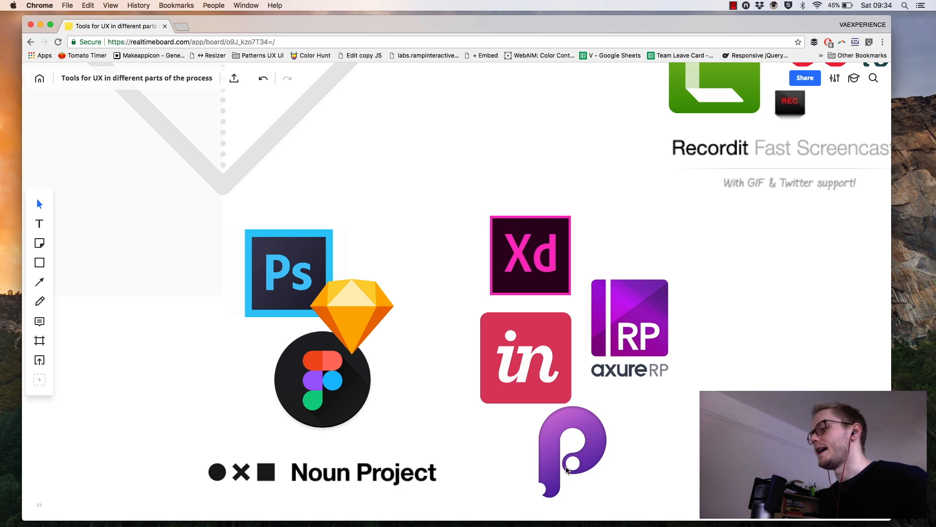
pyautogui.moveTo(626, 423)
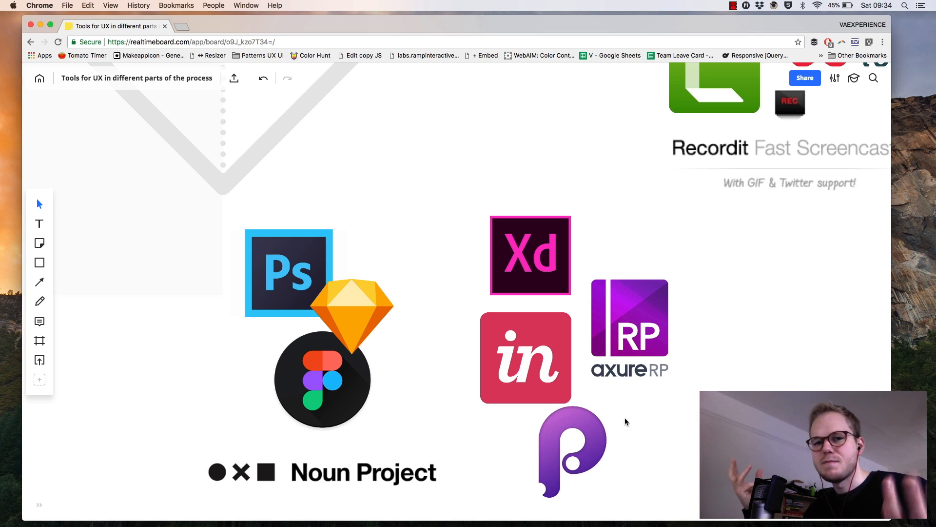
pyautogui.moveTo(565, 415)
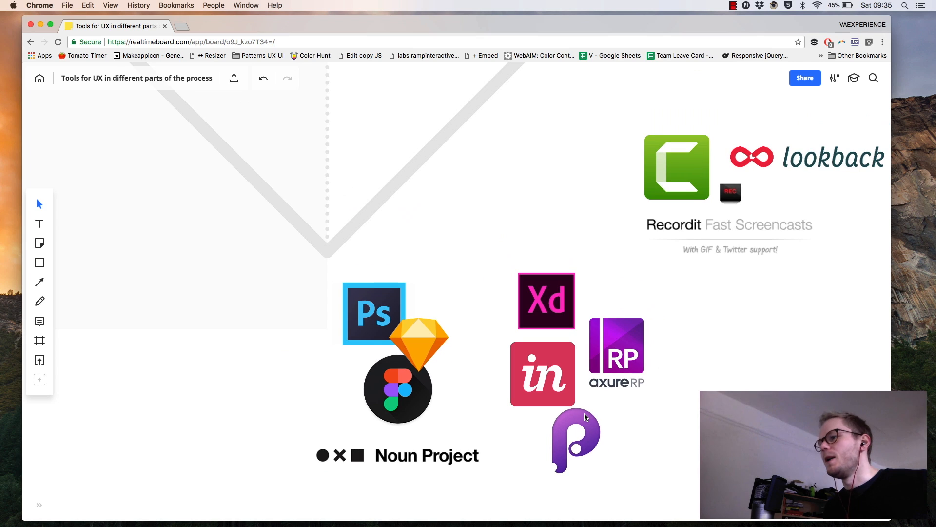
pyautogui.moveTo(632, 419)
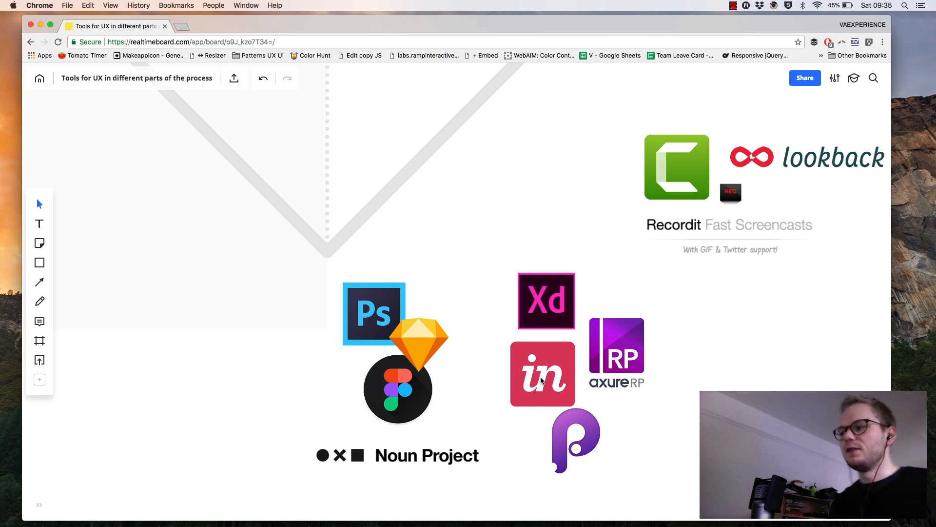
pyautogui.moveTo(548, 321)
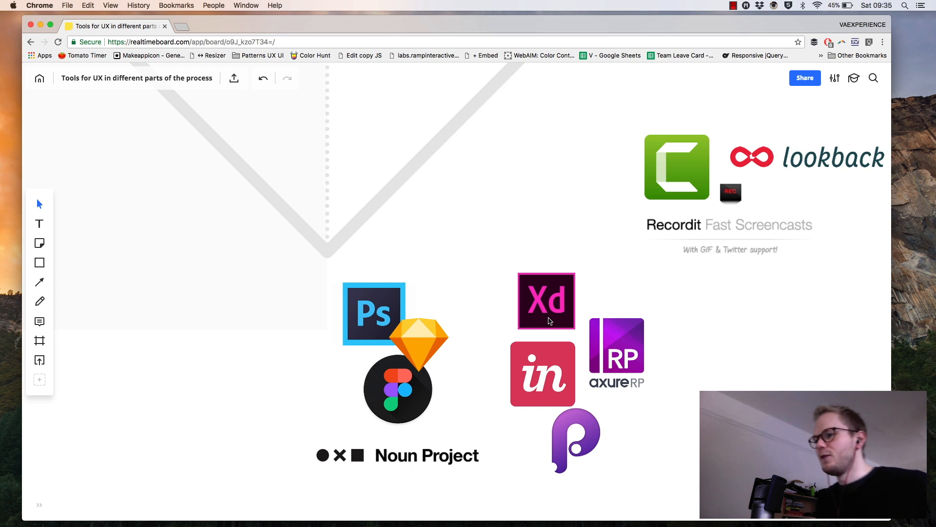
pyautogui.moveTo(569, 360)
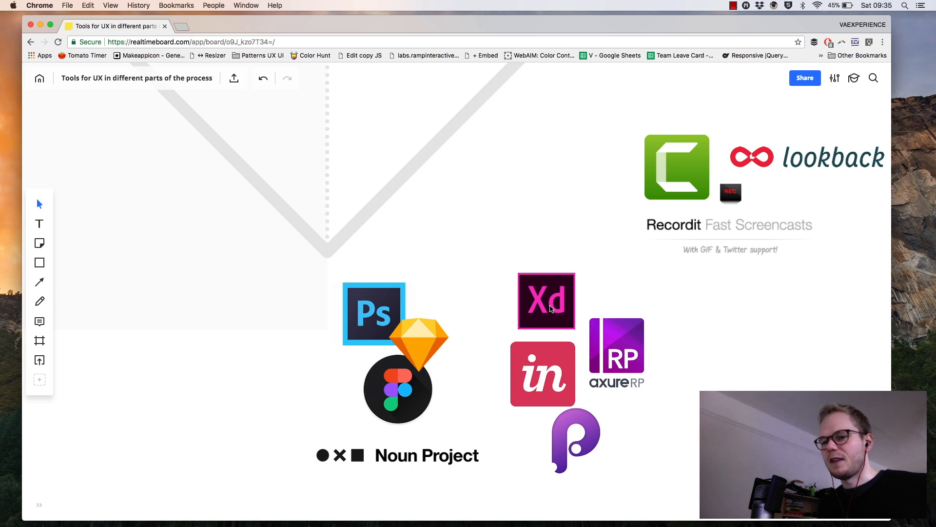
pyautogui.moveTo(546, 433)
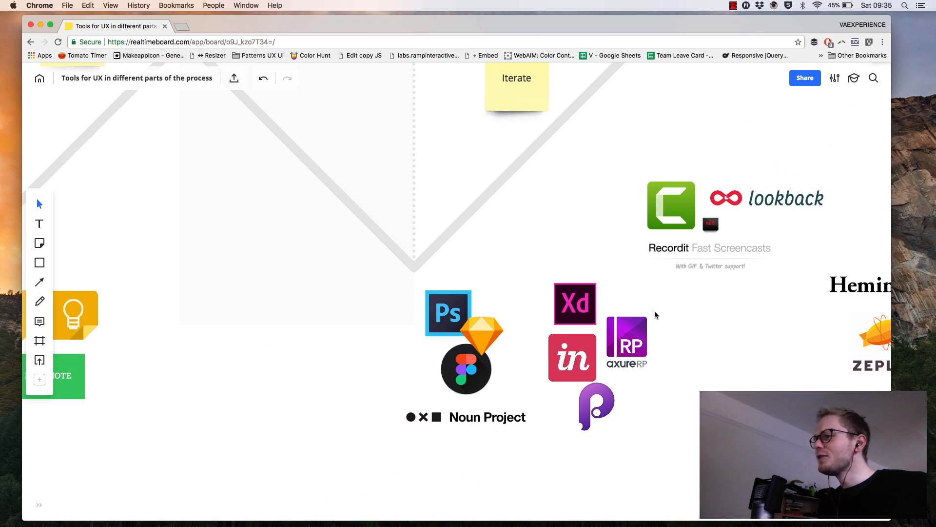
pyautogui.moveTo(628, 296)
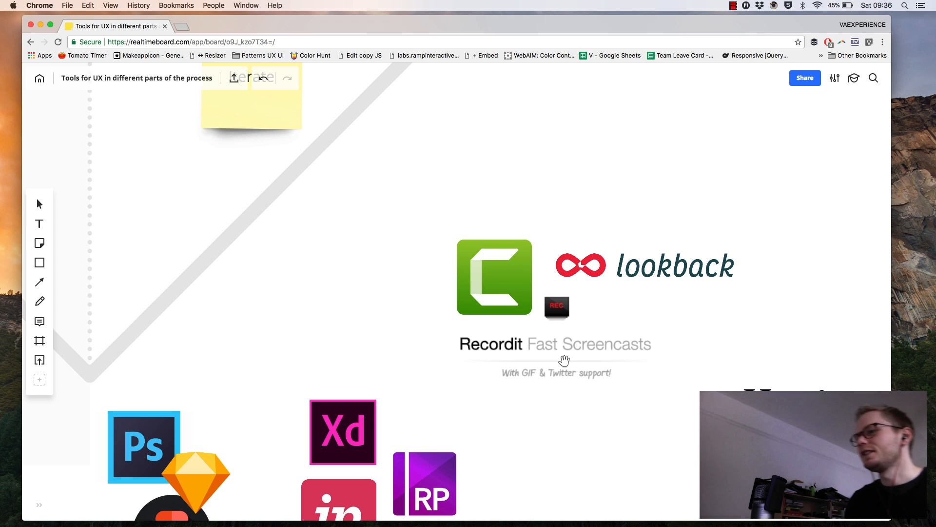
pyautogui.moveTo(493, 281)
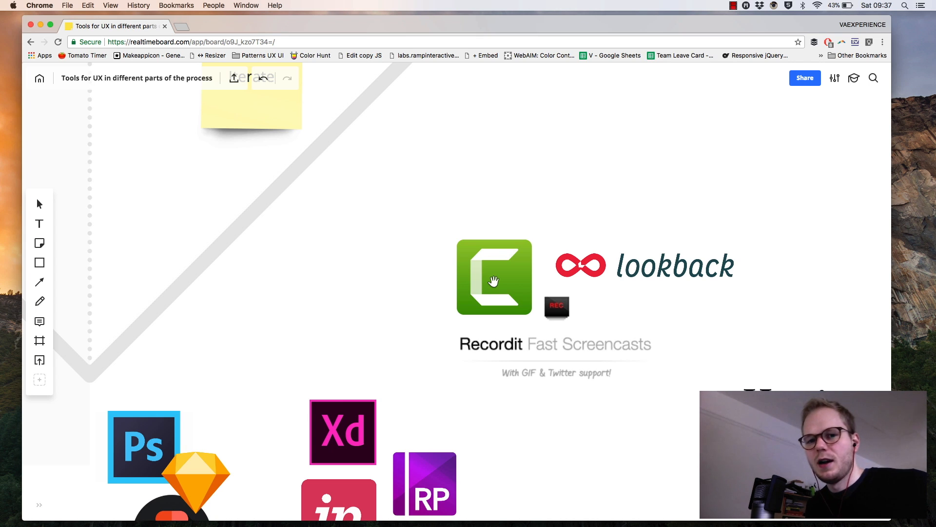
pyautogui.moveTo(531, 331)
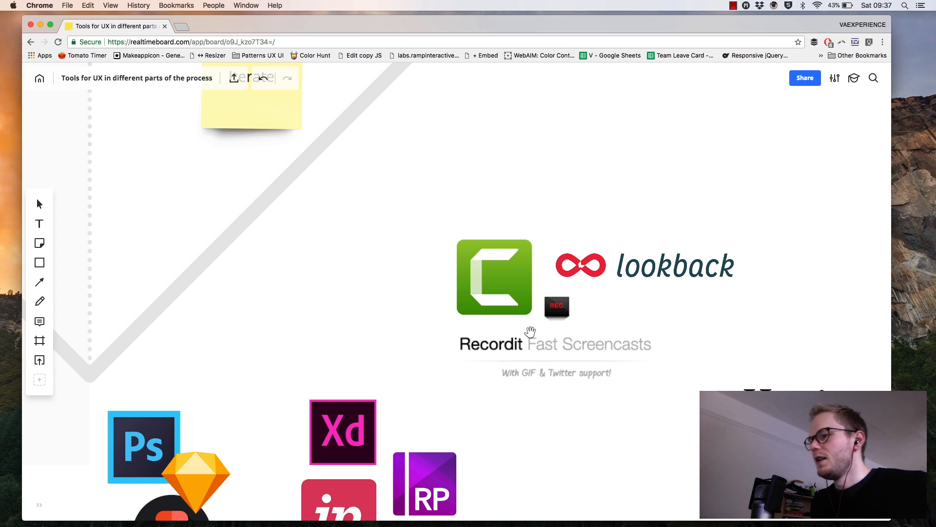
pyautogui.moveTo(561, 385)
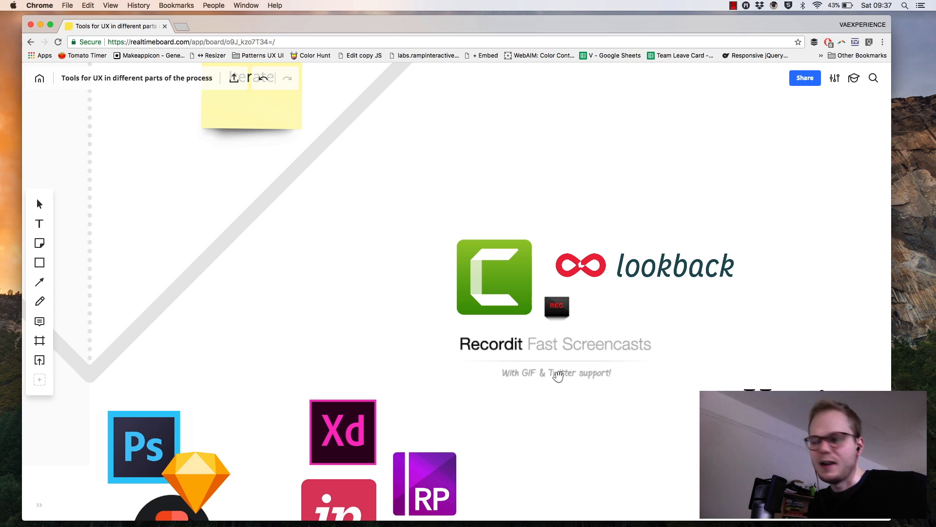
pyautogui.moveTo(569, 356)
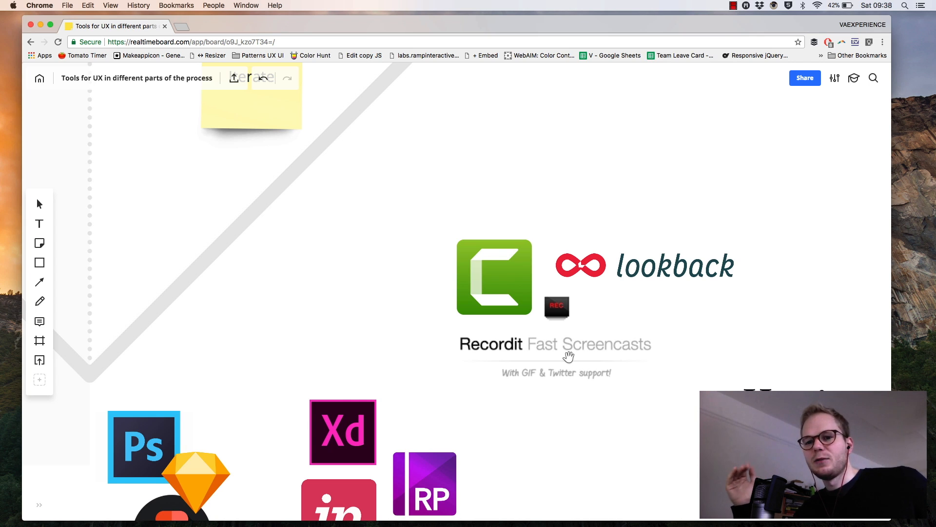
pyautogui.moveTo(589, 336)
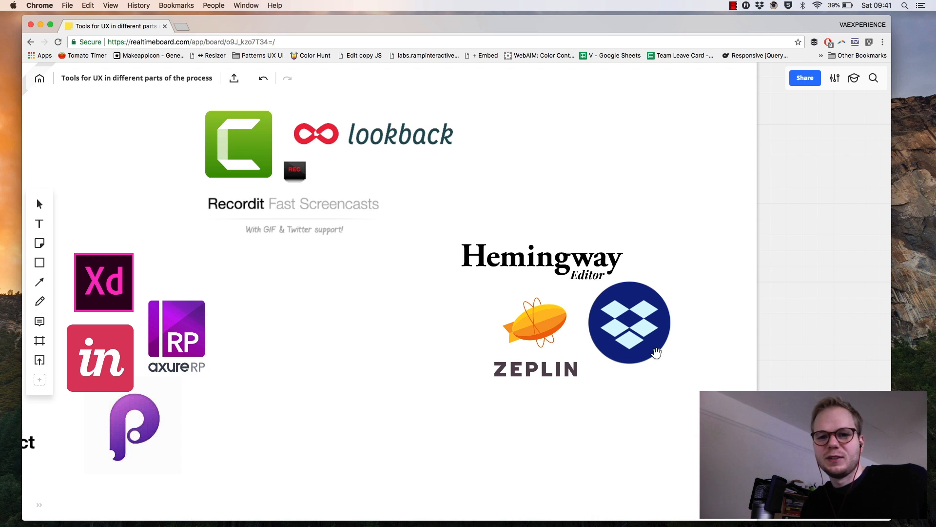
pyautogui.moveTo(576, 402)
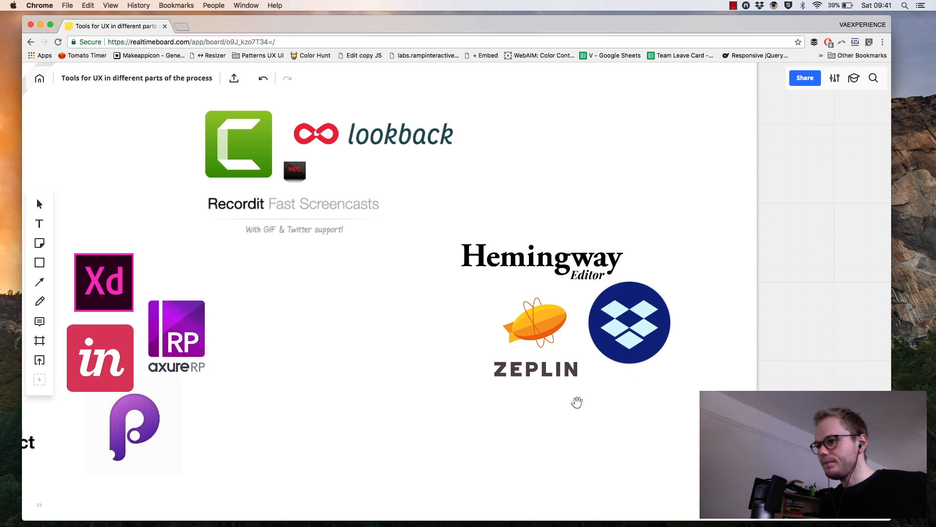